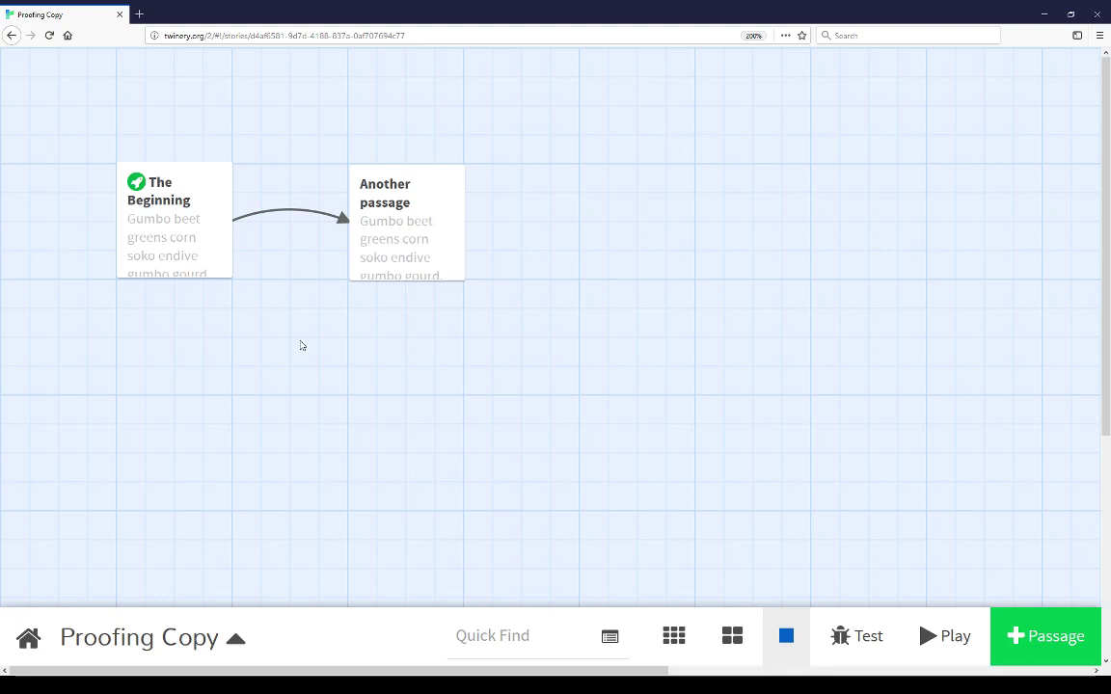
mouse_move(163, 656)
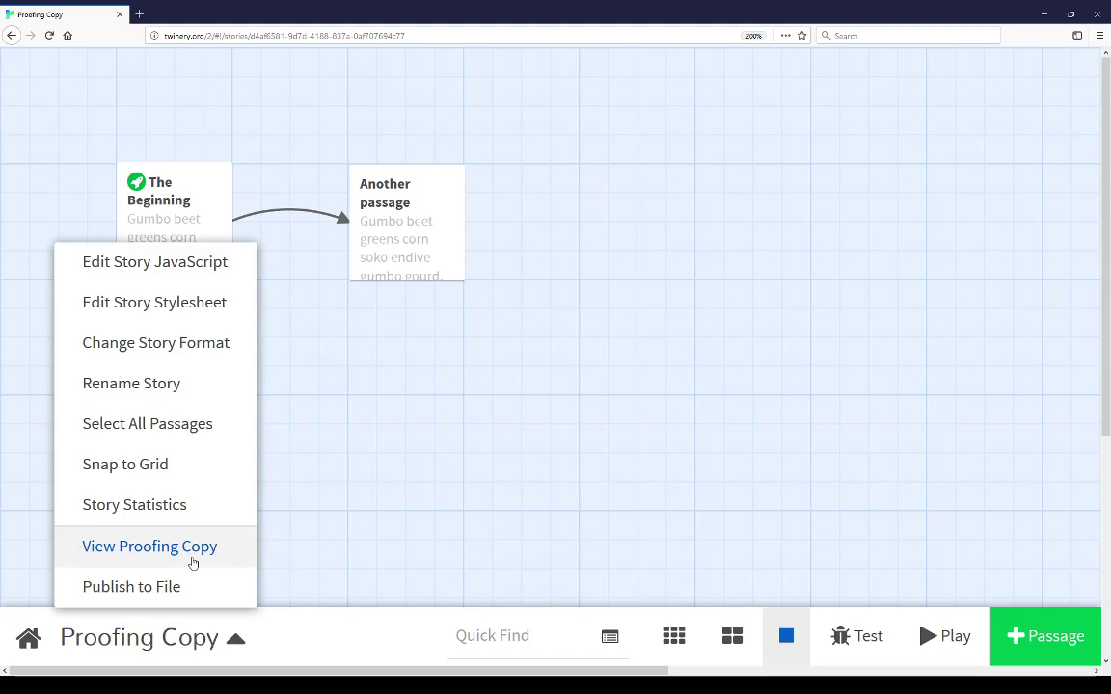
Step: Use the story title menu at bottom-left to view the proofing copy of 'Proofing Copy'
click(150, 546)
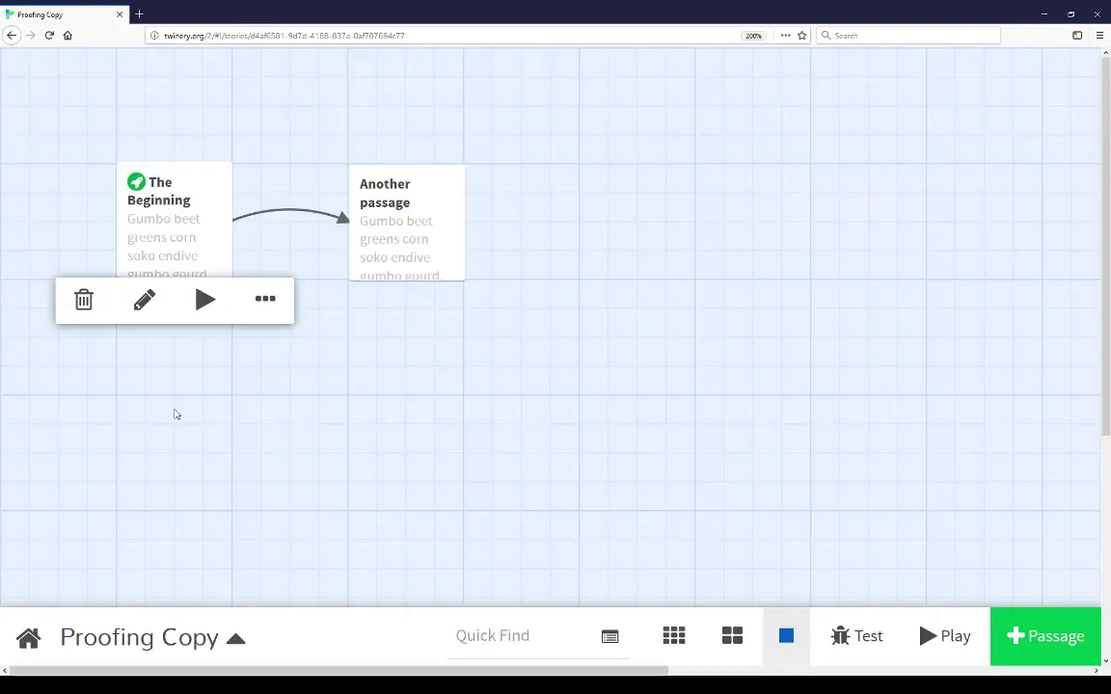
click(310, 382)
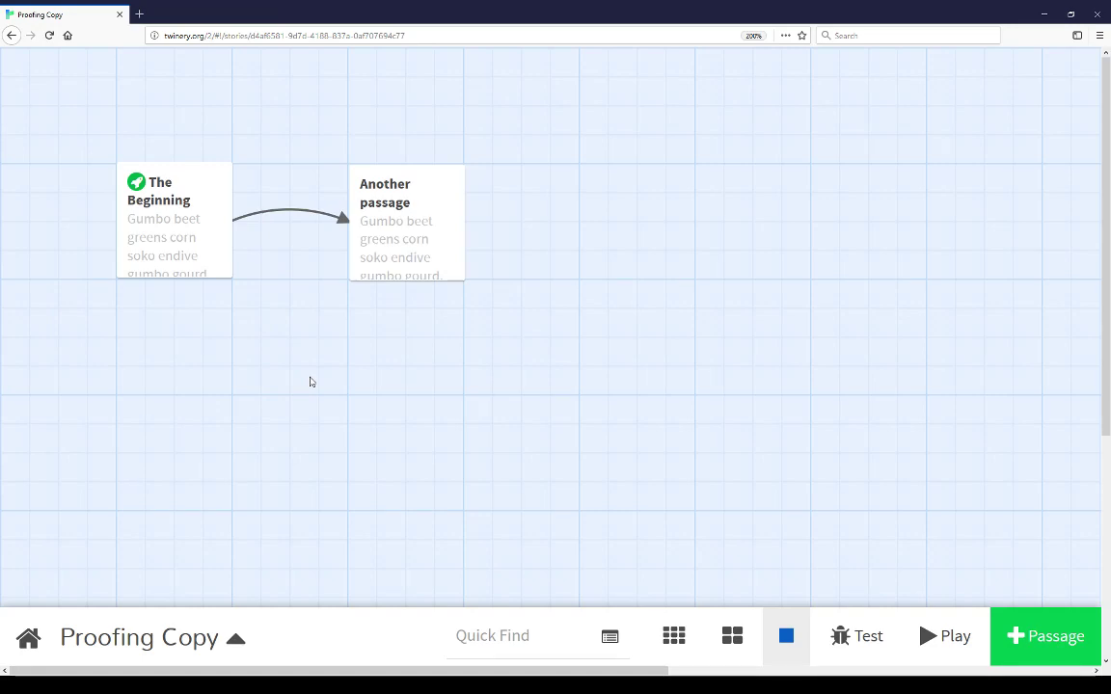